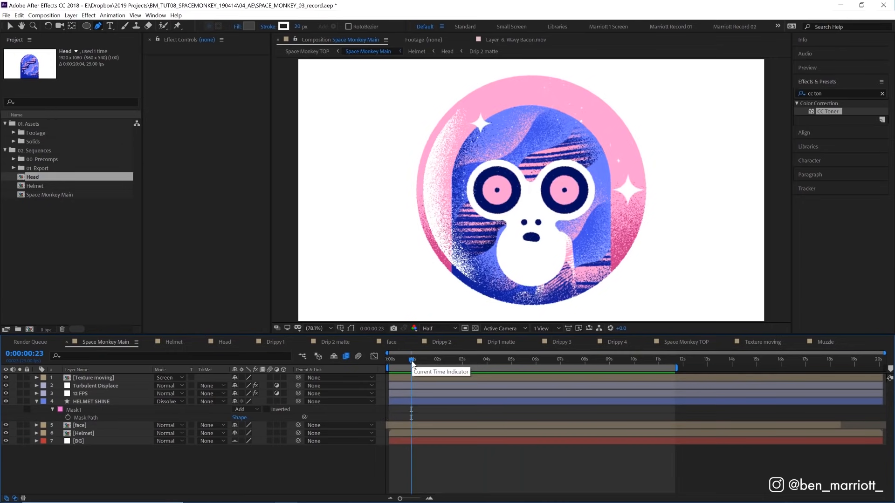
Drill through the Helmet precomp into the Head composition in its own timeline tab
left_click(83, 434)
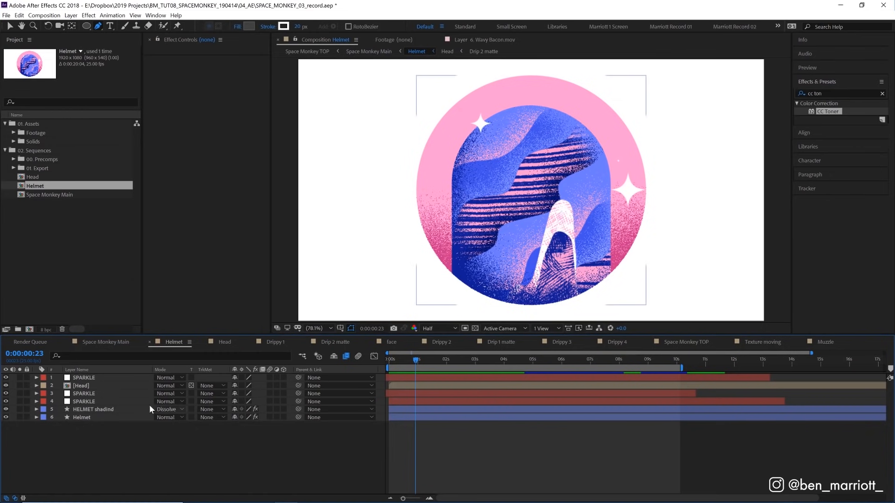
left_click(80, 386)
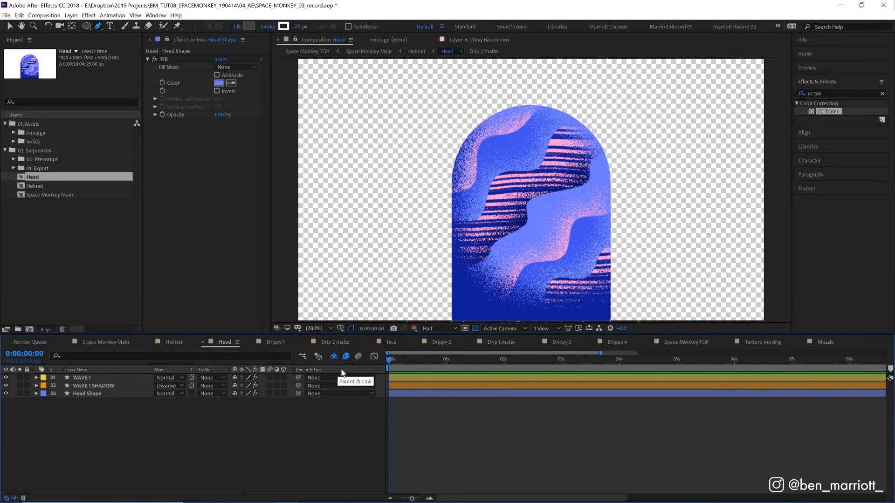
mouse_move(615, 182)
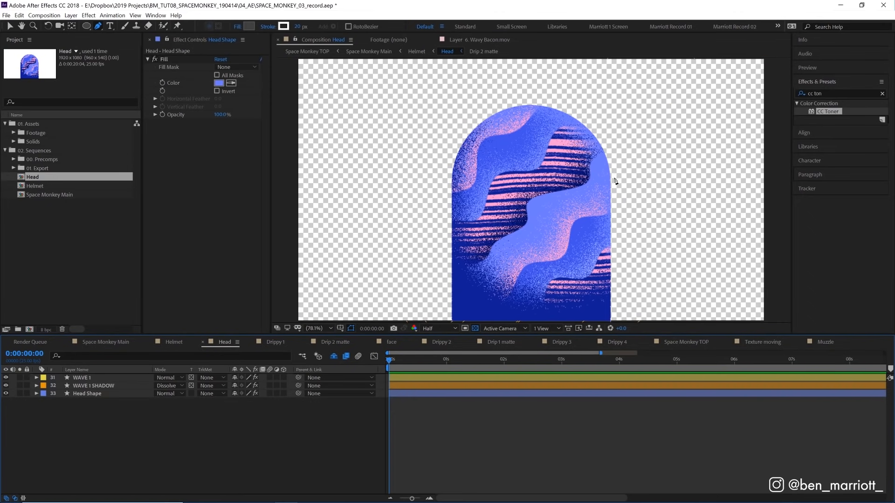
mouse_move(522, 182)
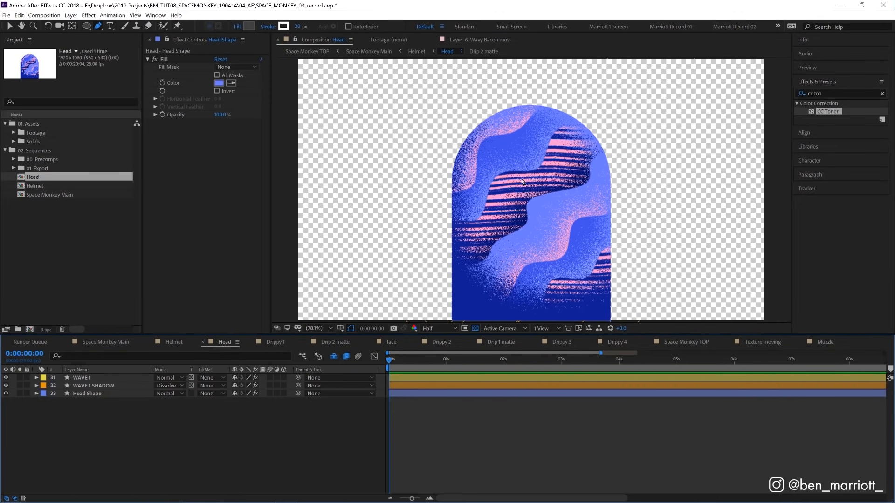
mouse_move(188, 373)
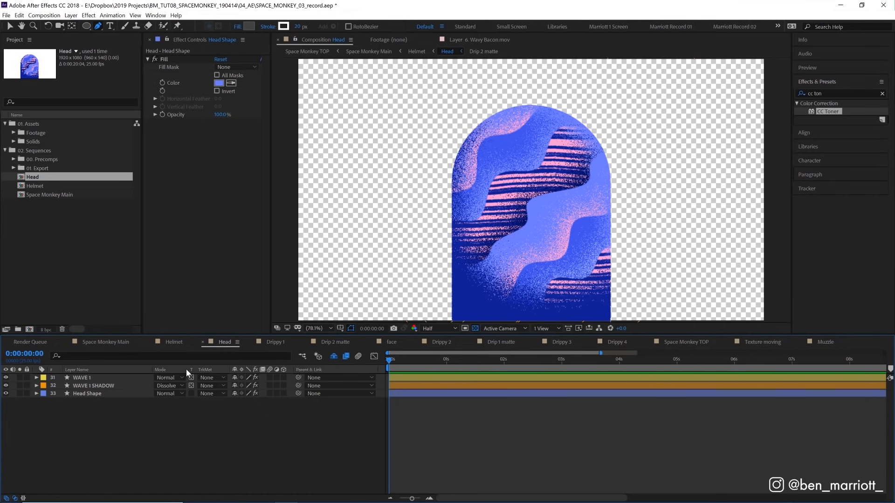
mouse_move(194, 370)
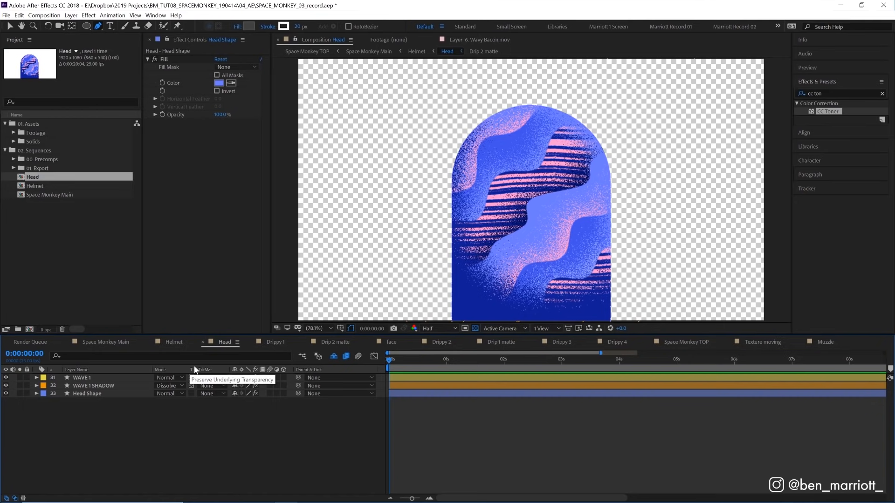
mouse_move(537, 143)
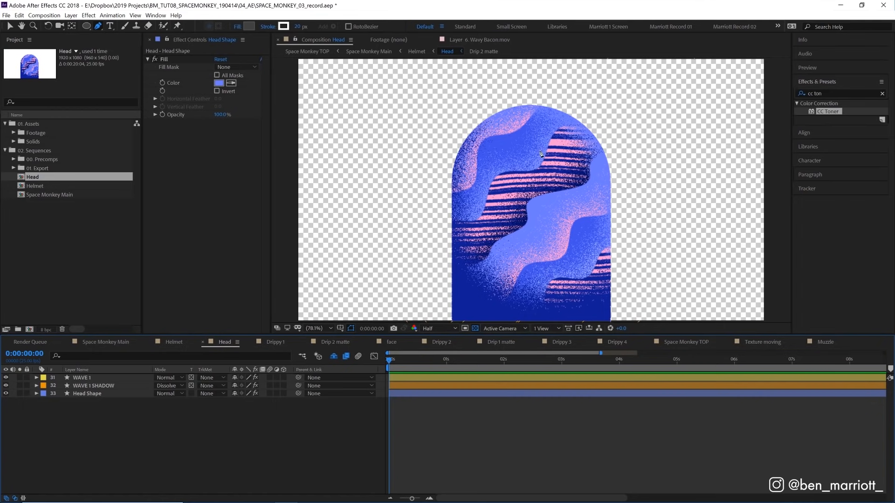
Select WAVE 1 to show its two Wave Warp effects and its shape path in the viewer
left_click(87, 393)
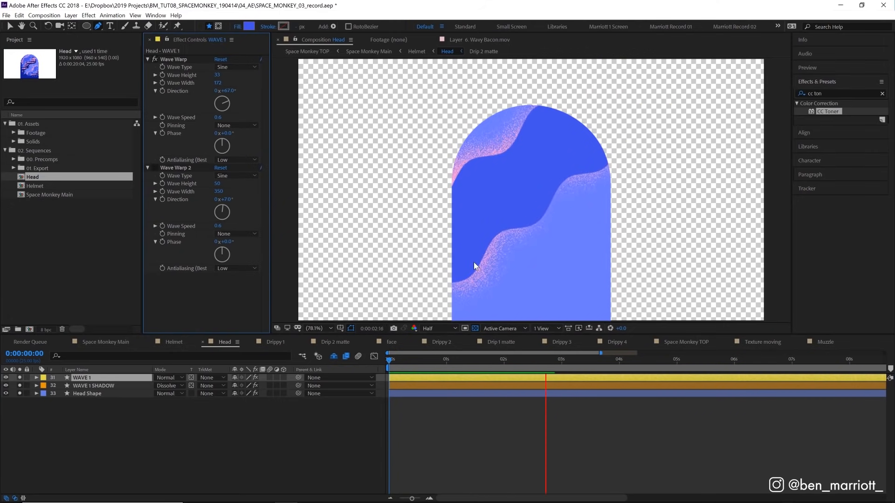
left_click(659, 359)
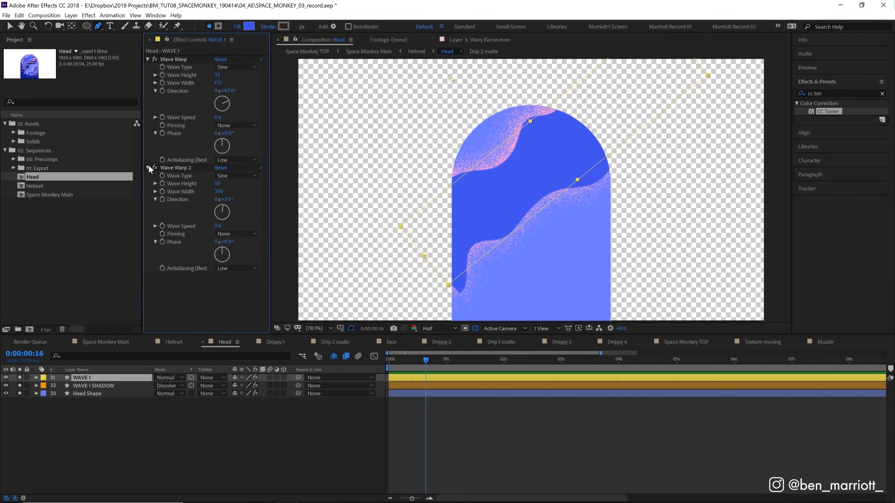
mouse_move(209, 178)
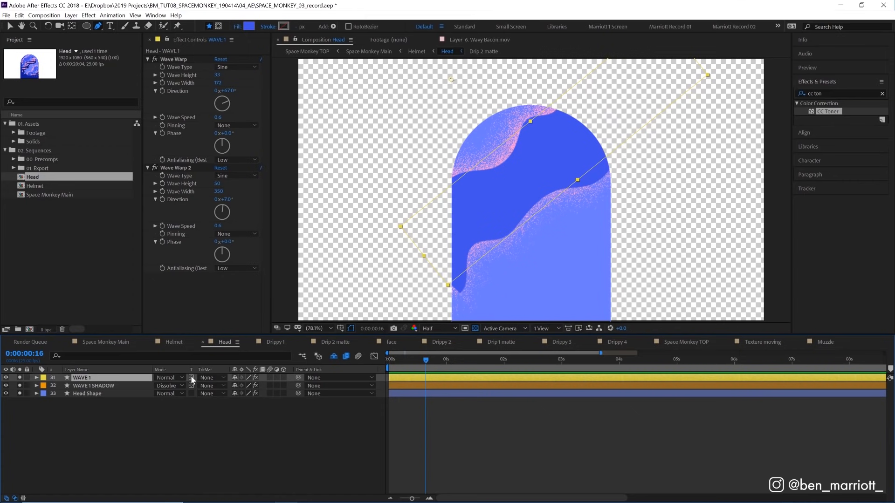
mouse_move(393, 268)
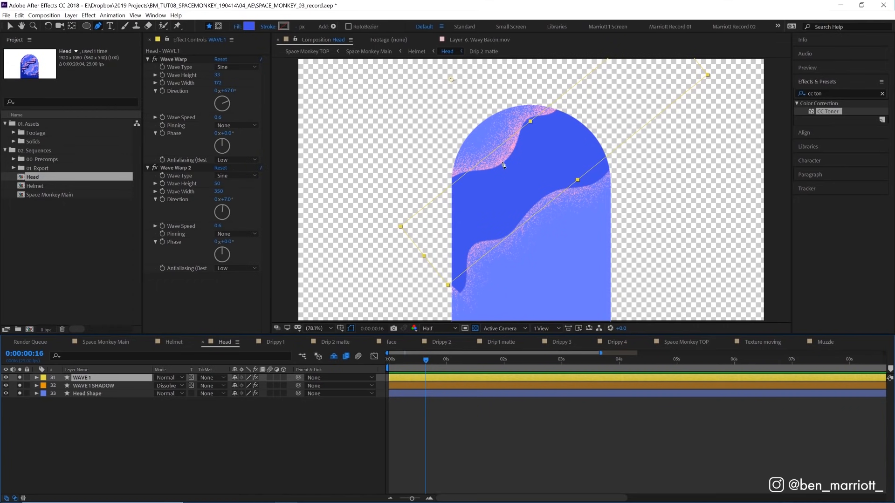
Switch WAVE 1 SHADOW to Normal blending, then back to Dissolve for the grainy look
left_click(93, 385)
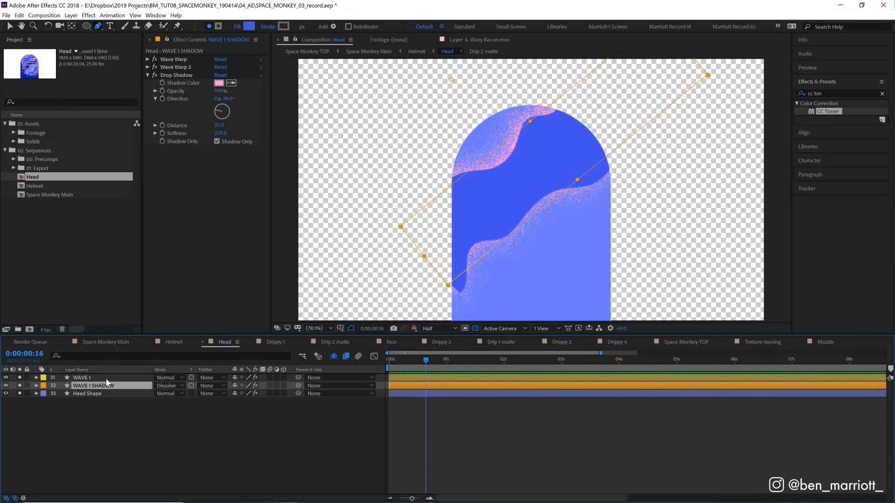
mouse_move(103, 326)
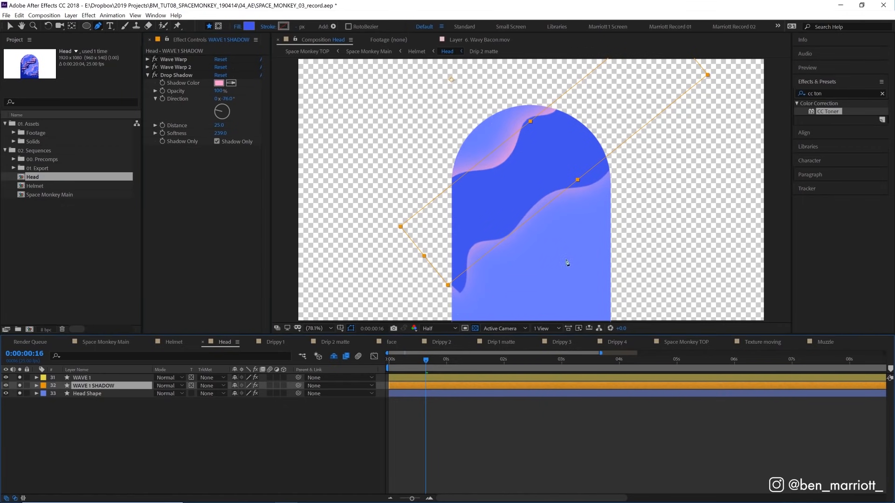
mouse_move(553, 179)
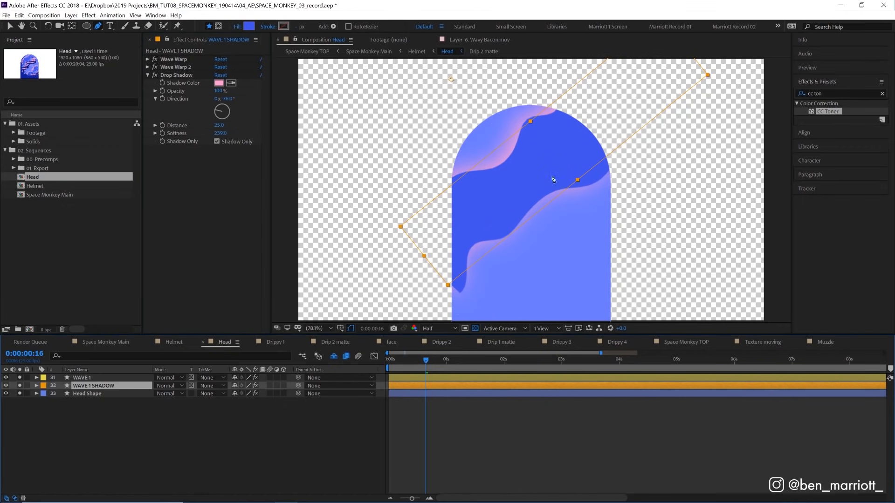
left_click(212, 385)
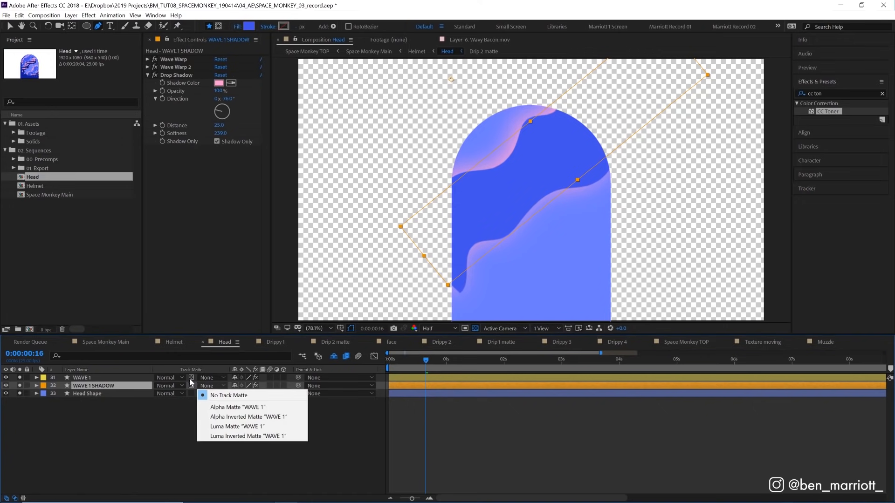
left_click(166, 378)
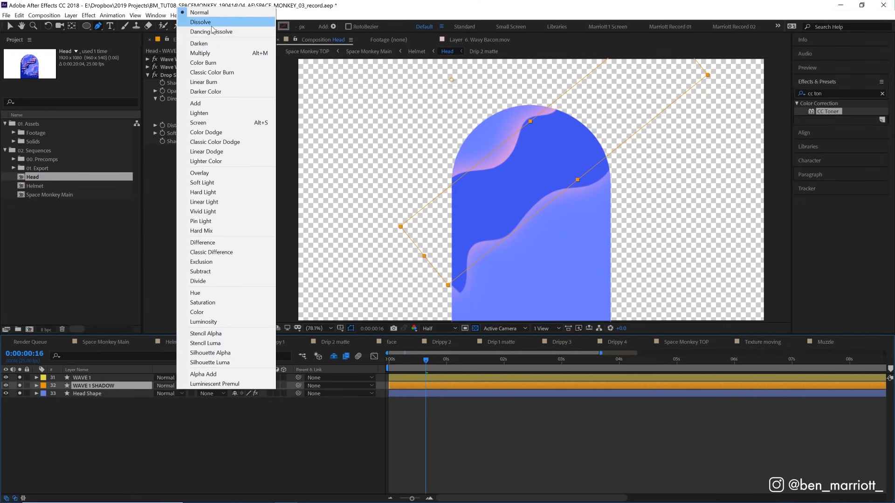
left_click(200, 21)
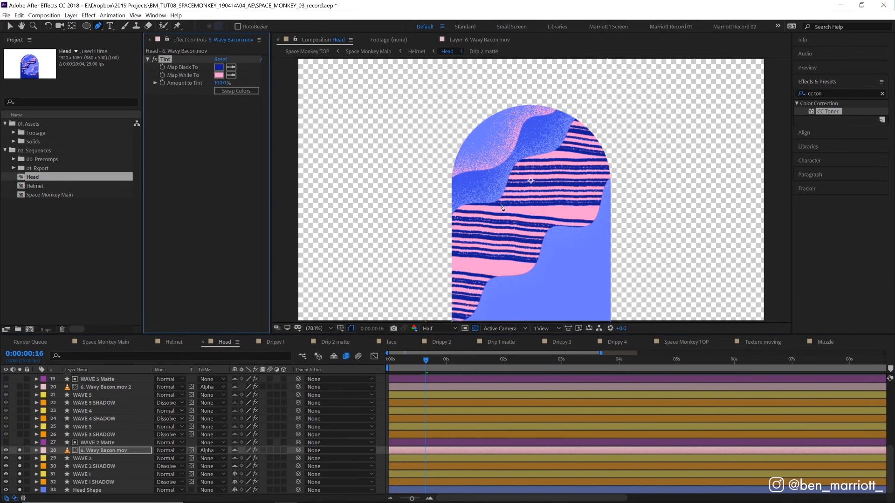
Unshy all layers and keep Wavy Bacon.mov alpha-matted to WAVE 2 Matte
left_click(98, 442)
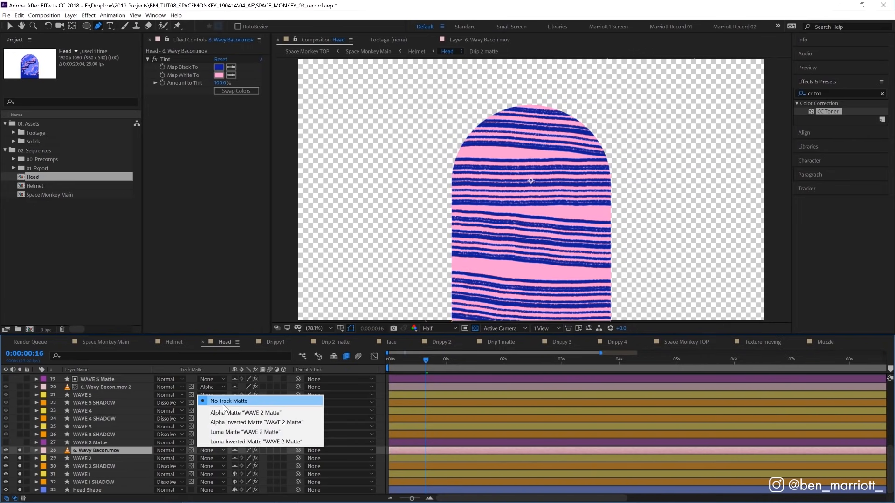
left_click(229, 401)
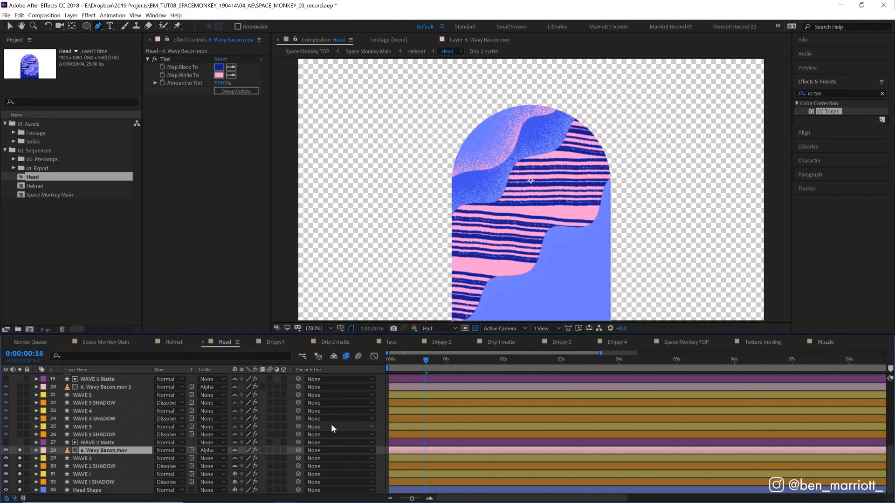
mouse_move(330, 417)
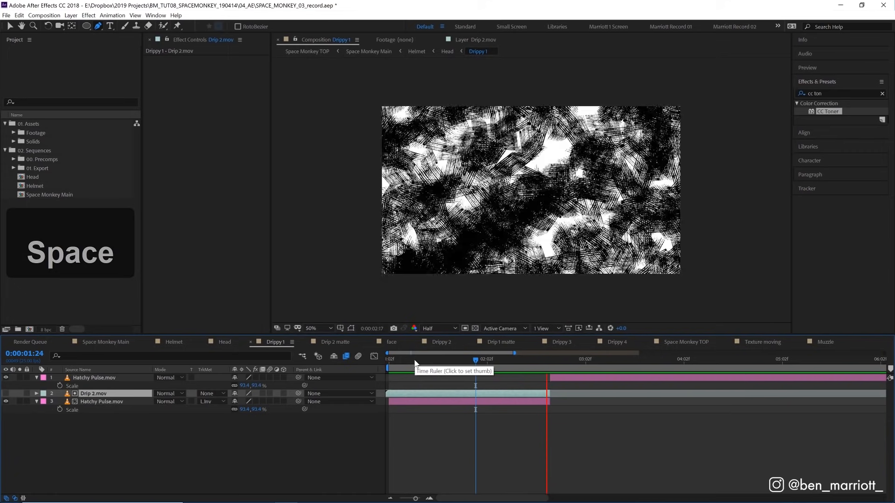
Inspect both Hatchy Pulse.mov layers' Tint effect and luma-matte setup in Drippy 1
left_click(102, 401)
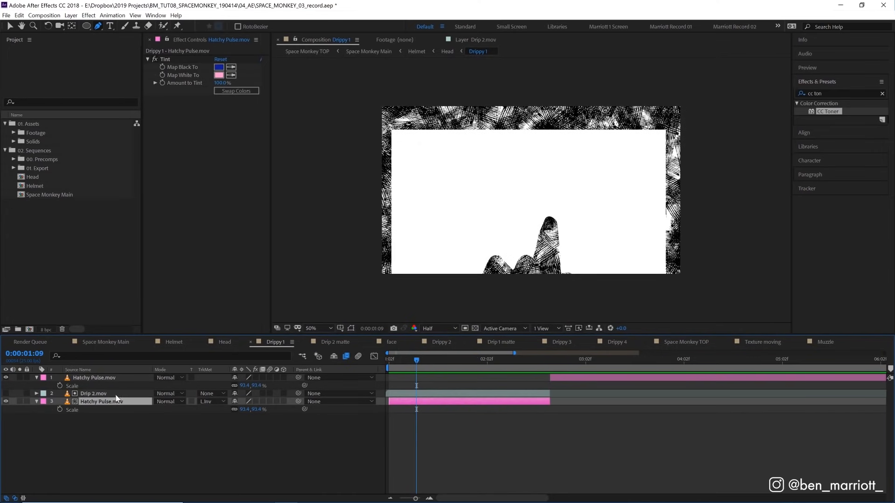
left_click(93, 393)
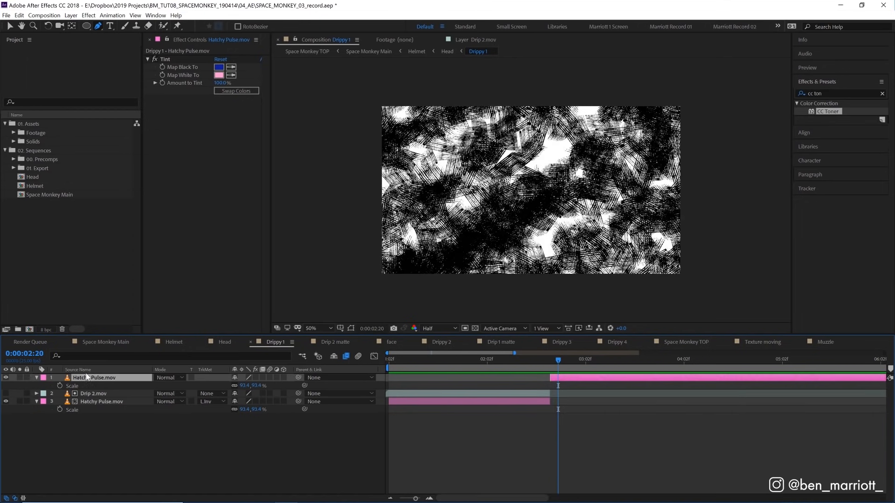
left_click(605, 359)
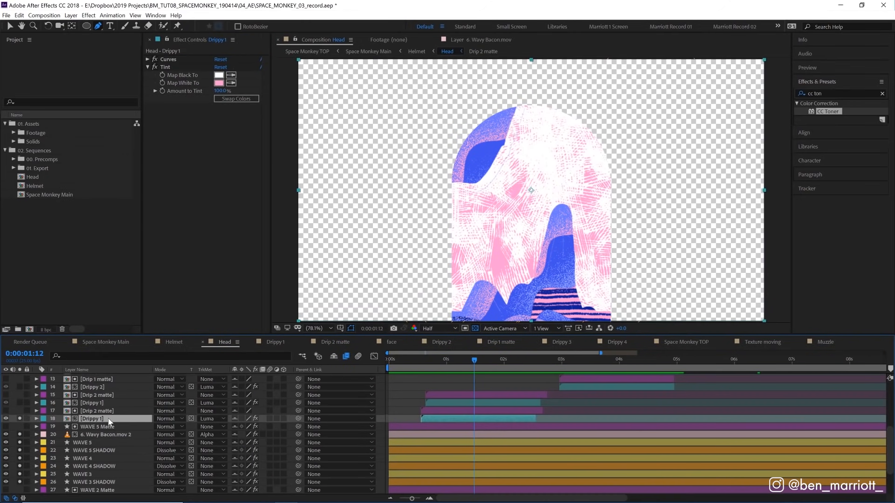
Enter the Drip 2 matte precomp and scrub forward to watch the black drip grow
left_click(97, 410)
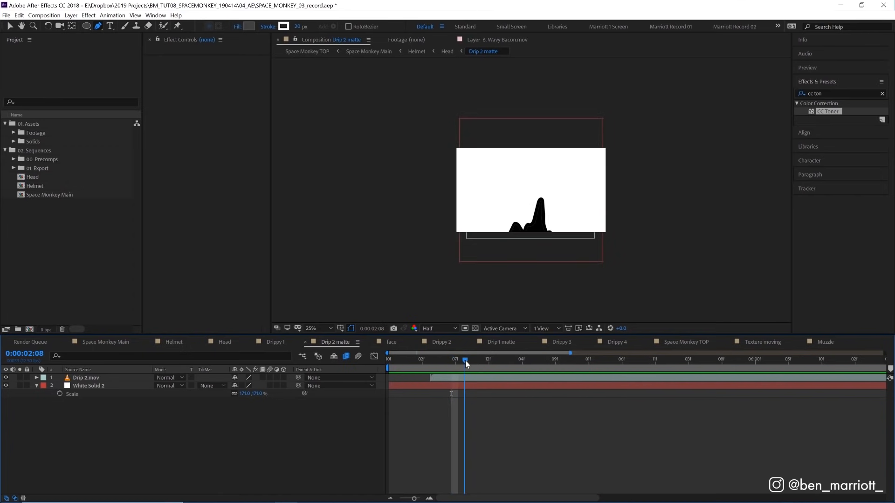
left_click(85, 378)
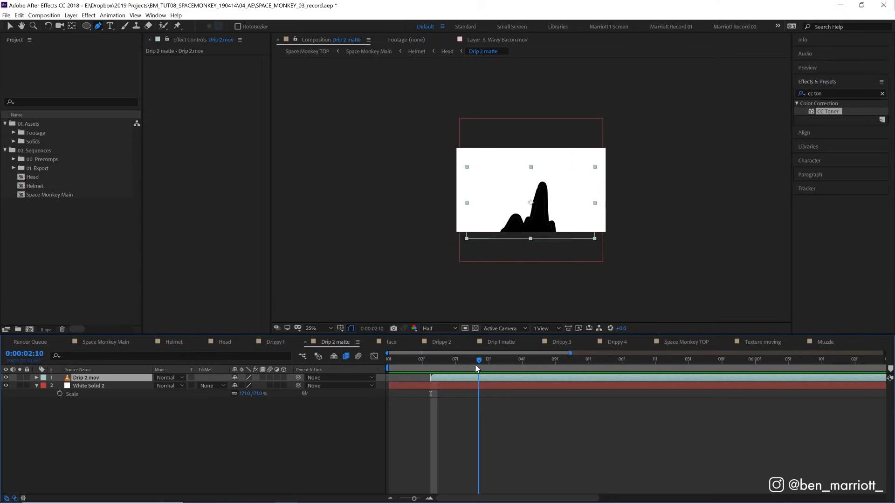
left_click(446, 50)
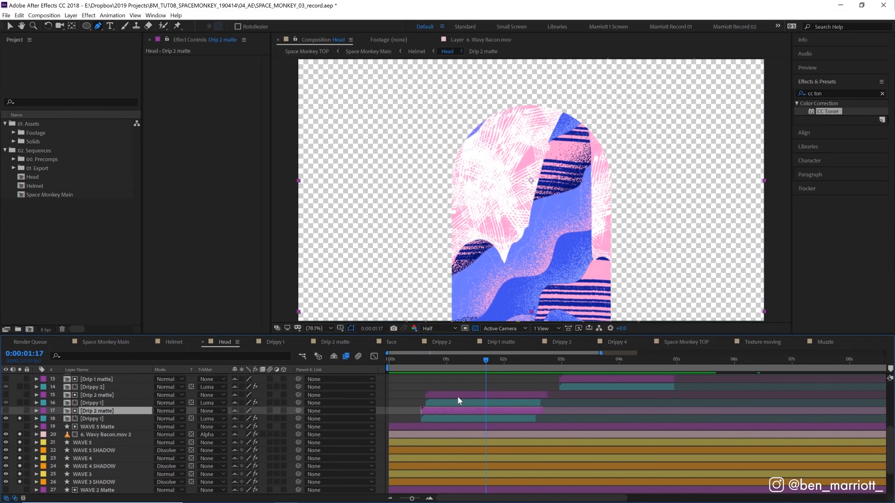
mouse_move(463, 379)
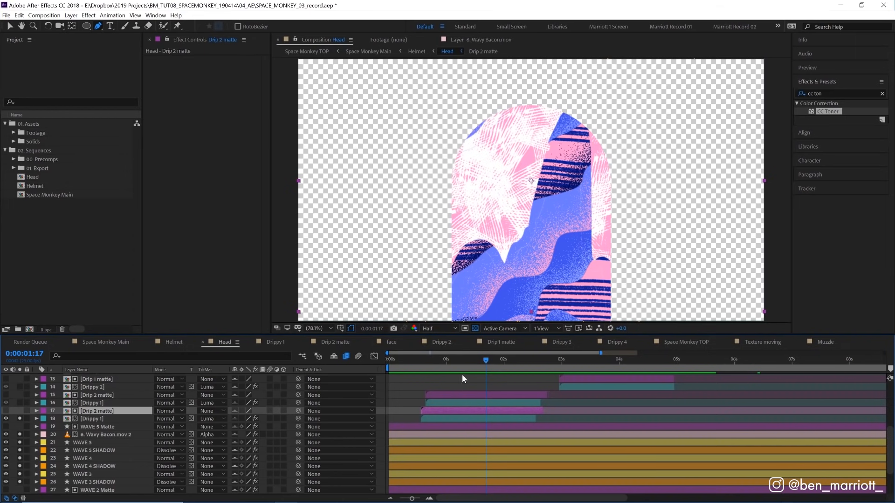
mouse_move(471, 378)
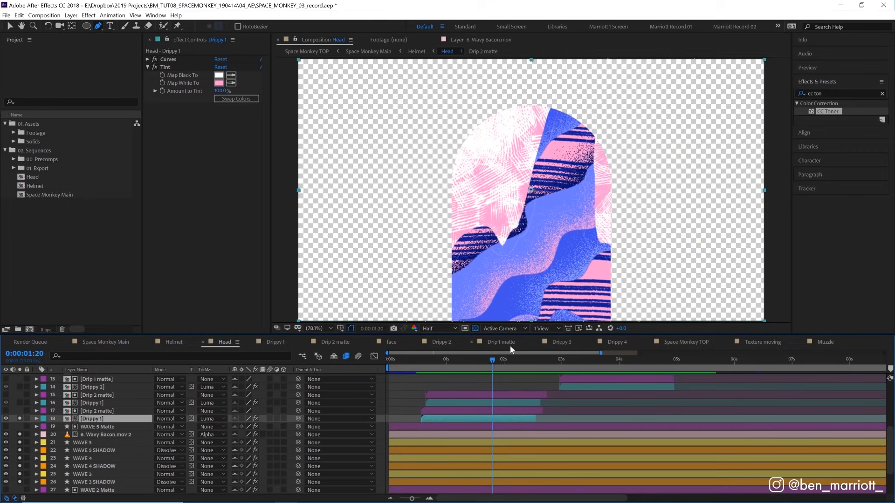
left_click(476, 360)
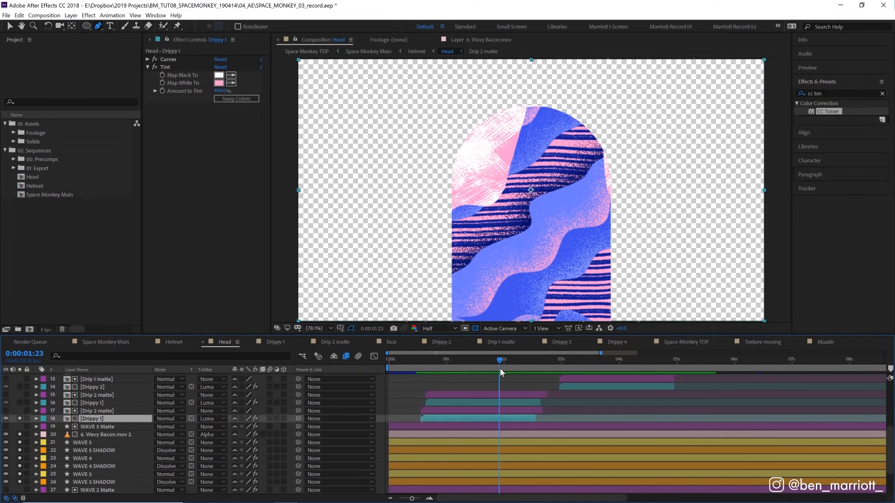
left_click(476, 360)
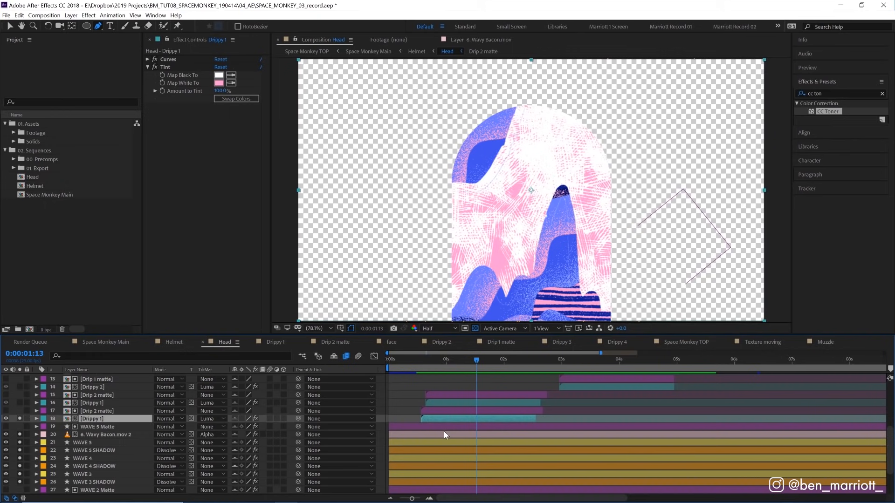
left_click(97, 411)
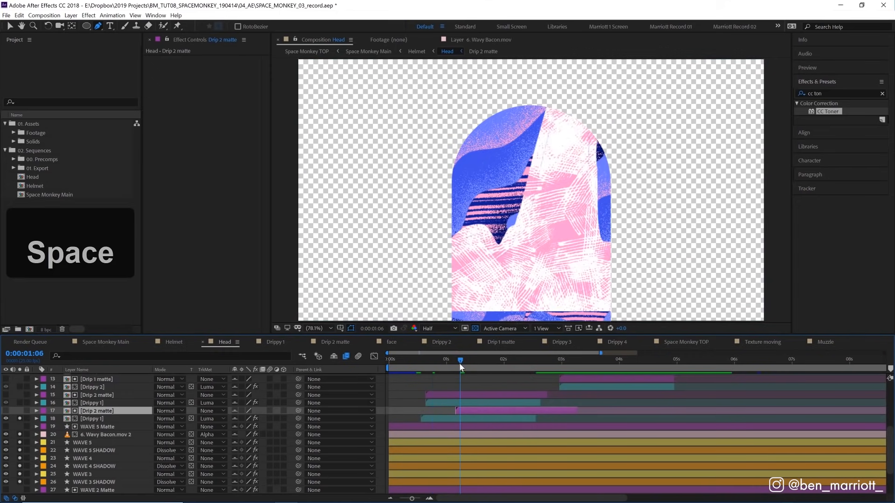
left_click(91, 403)
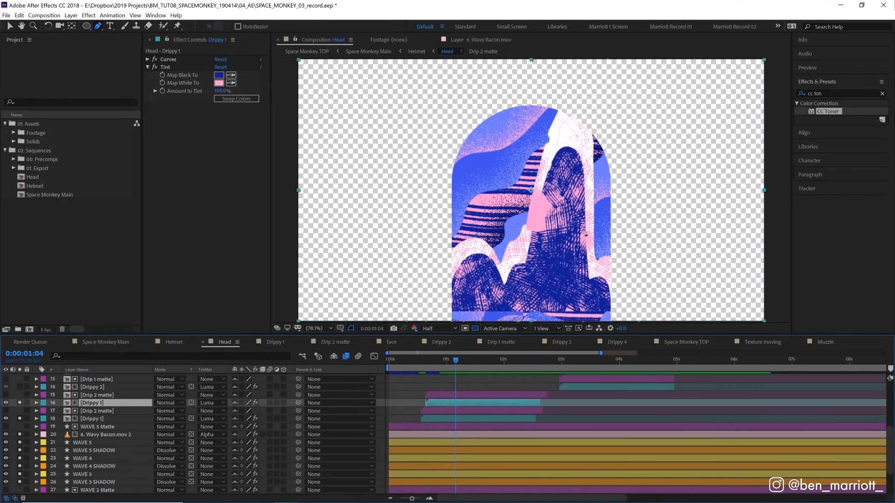
left_click(453, 360)
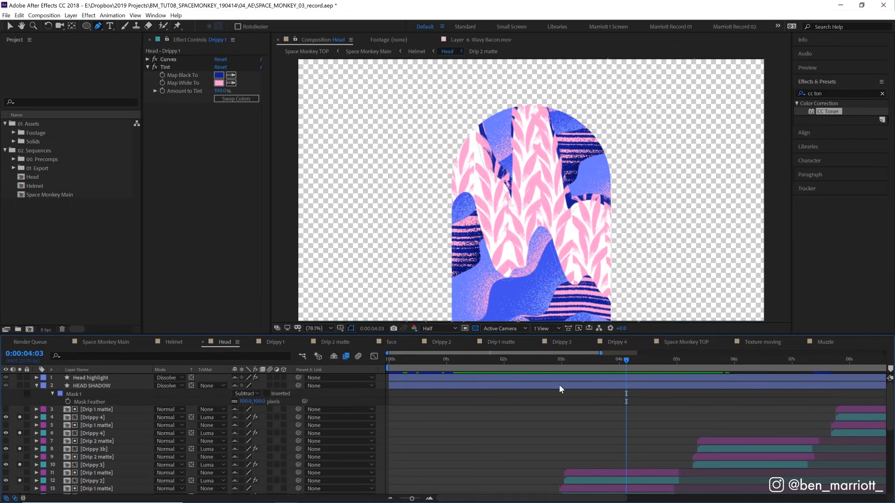
left_click(91, 385)
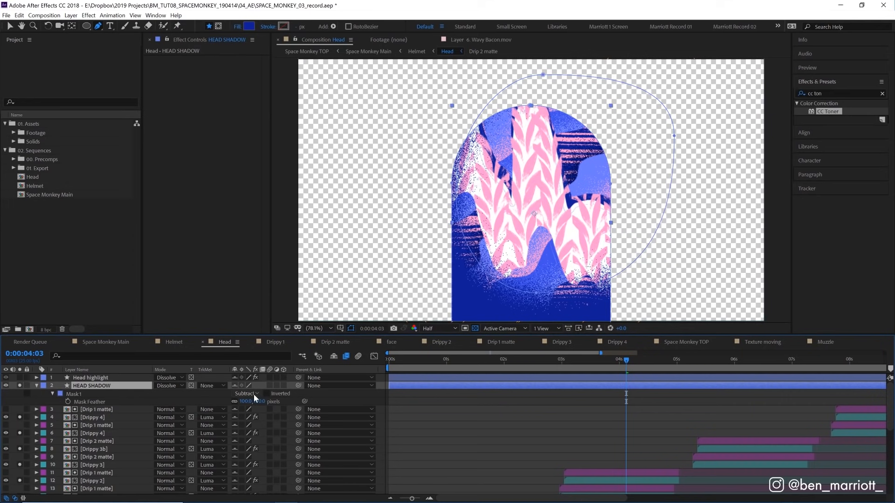
left_click(246, 400)
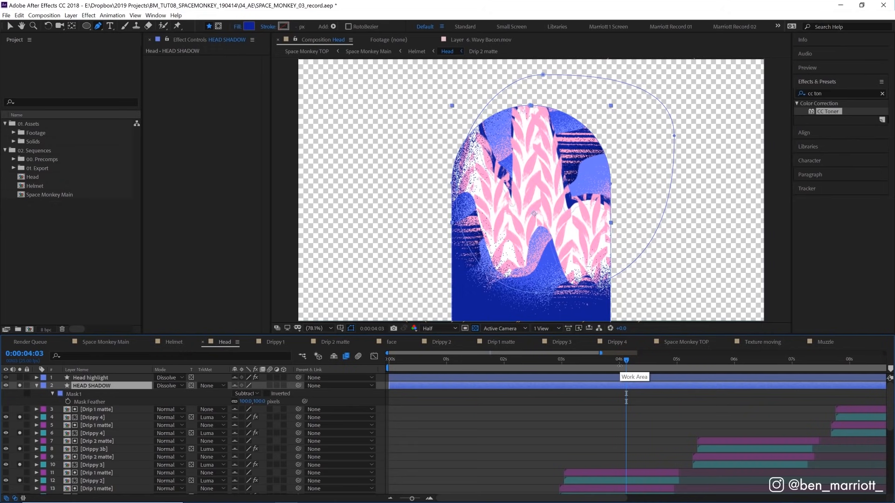
left_click(90, 377)
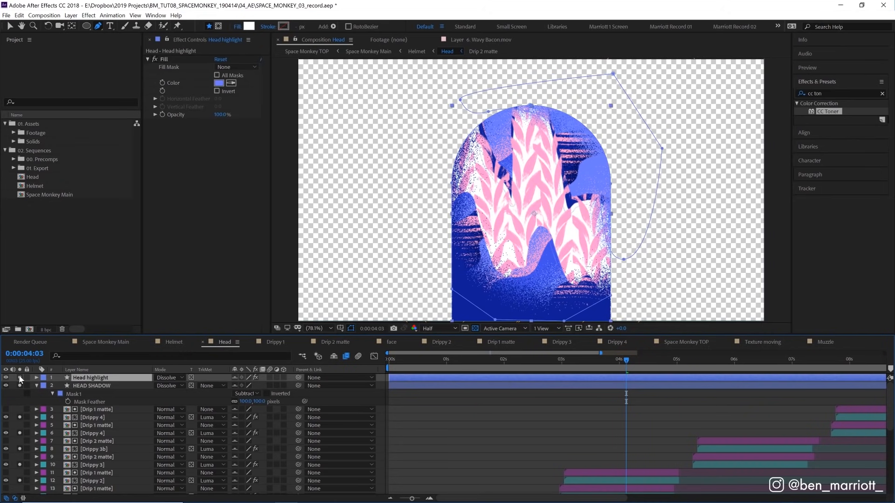
mouse_move(193, 84)
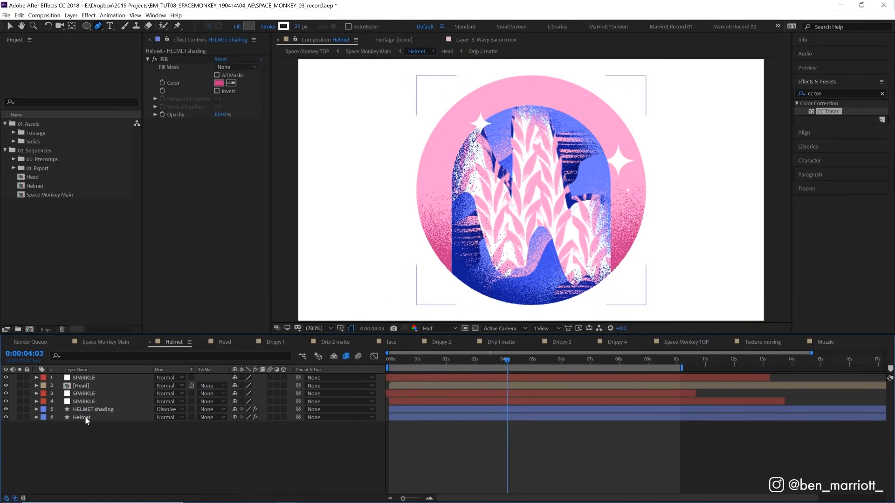
Solo the helmet's pink circle, shading and sparkle layers, then show Space Monkey Main
left_click(82, 418)
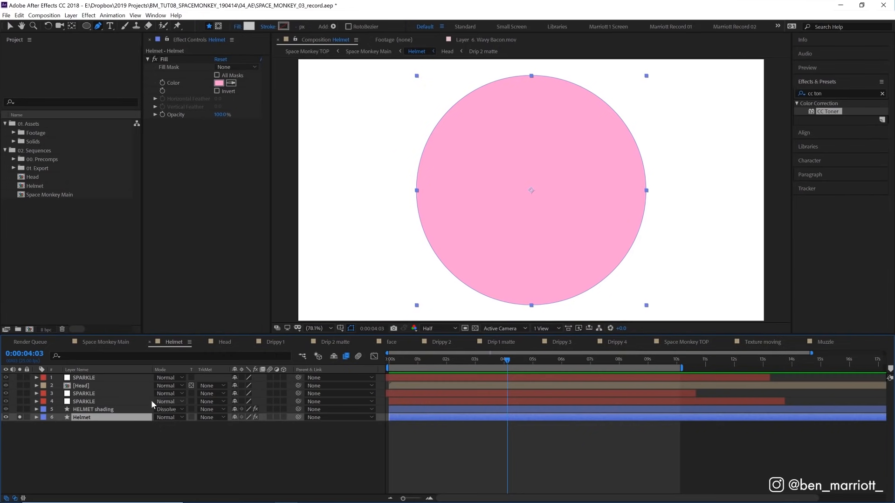
left_click(92, 409)
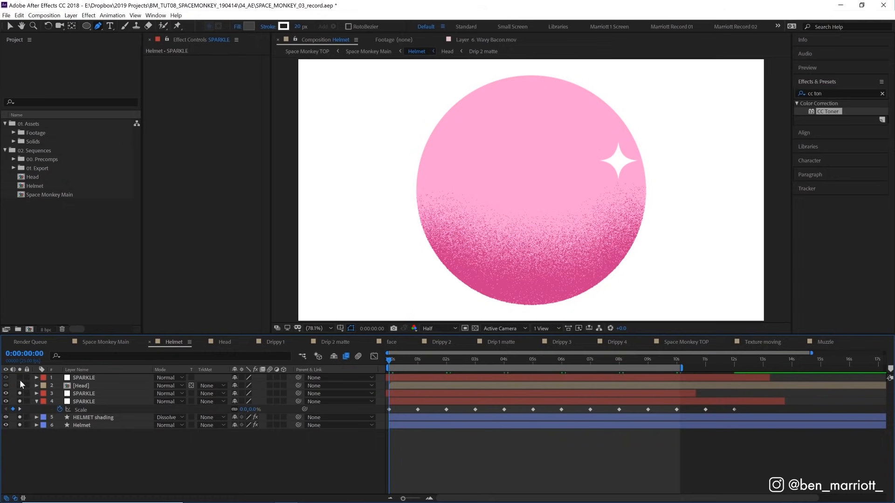
left_click(435, 360)
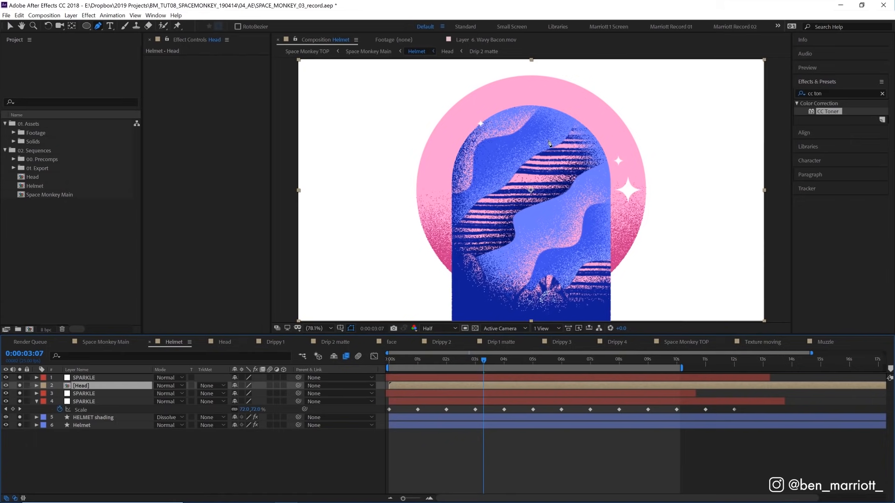
mouse_move(188, 397)
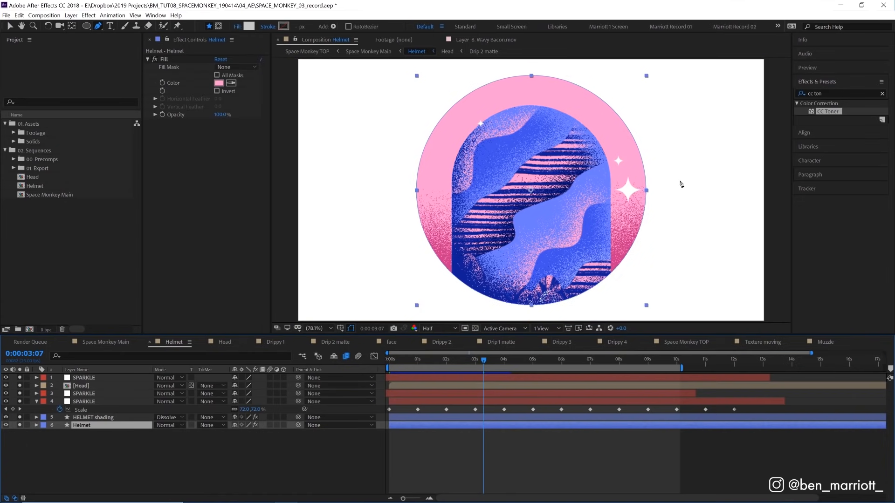
left_click(82, 385)
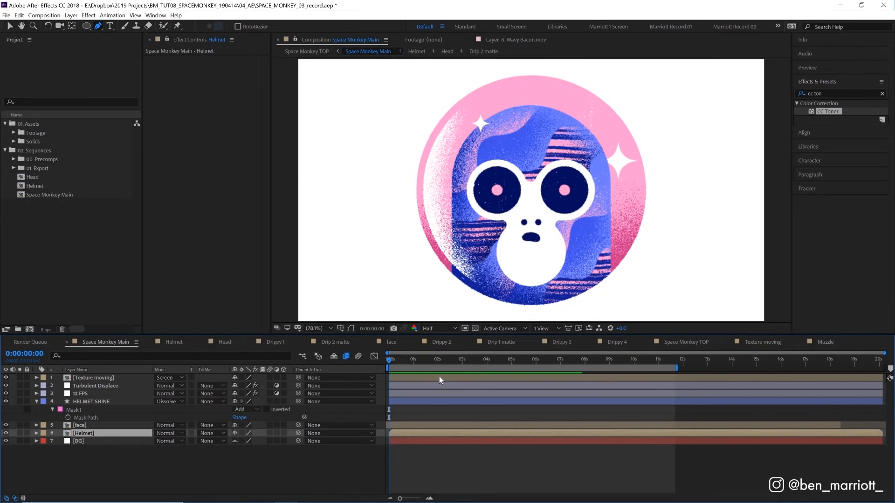
Inside the face precomp, reveal the Mouth and Eye keyframes and scrub through their animation
left_click(80, 425)
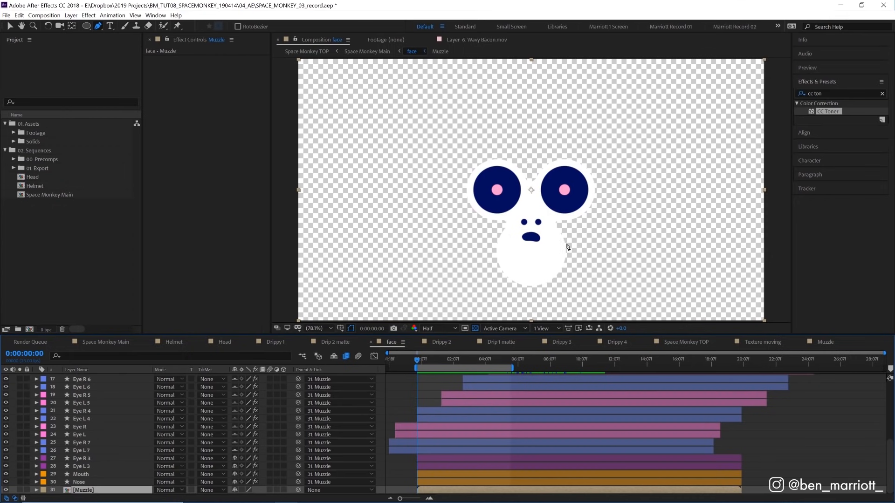
mouse_move(516, 217)
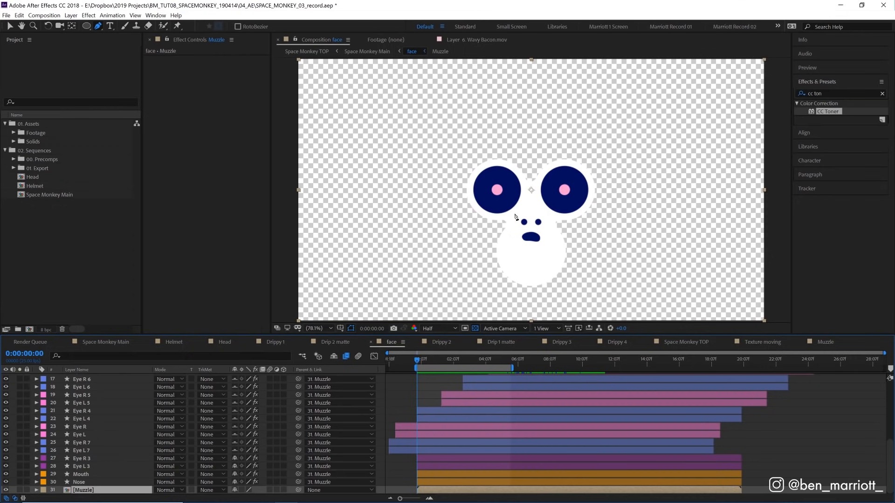
left_click(80, 474)
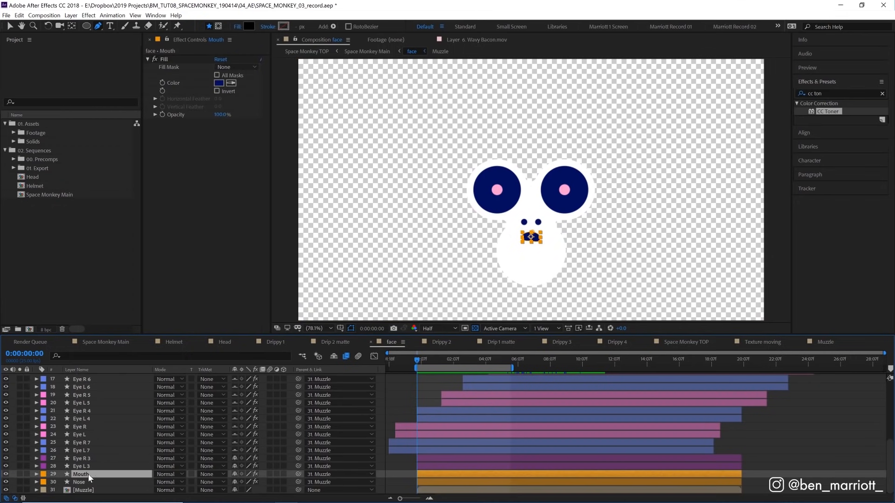
left_click(35, 473)
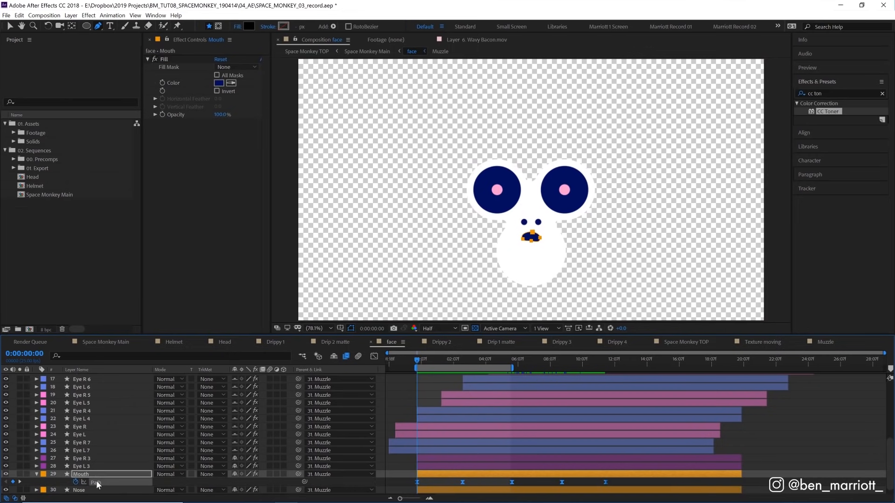
left_click(470, 359)
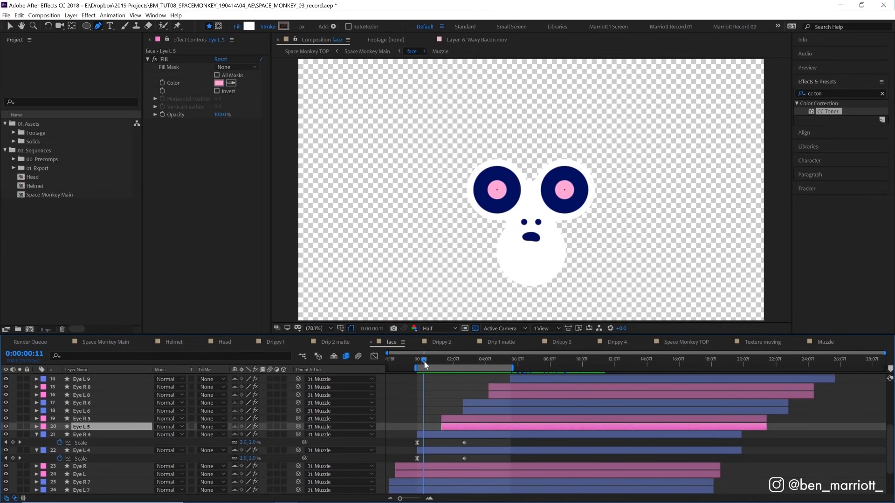
left_click_drag(425, 359, 468, 359)
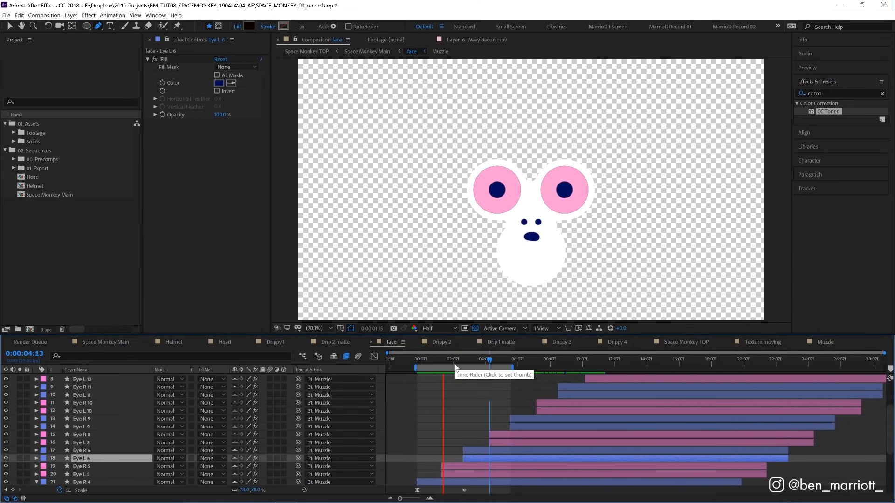
left_click(367, 51)
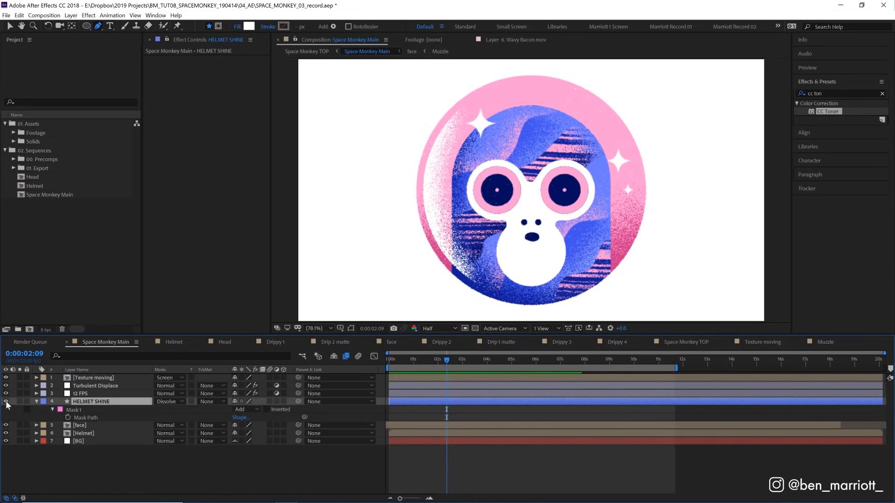
Select the 12 FPS and Turbulent Displace layers, zoom on the face at Full resolution
left_click(80, 394)
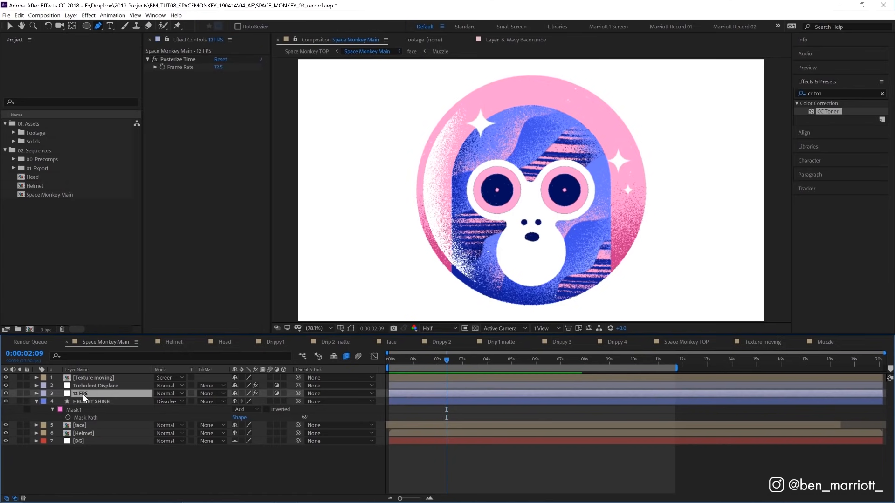
left_click(85, 393)
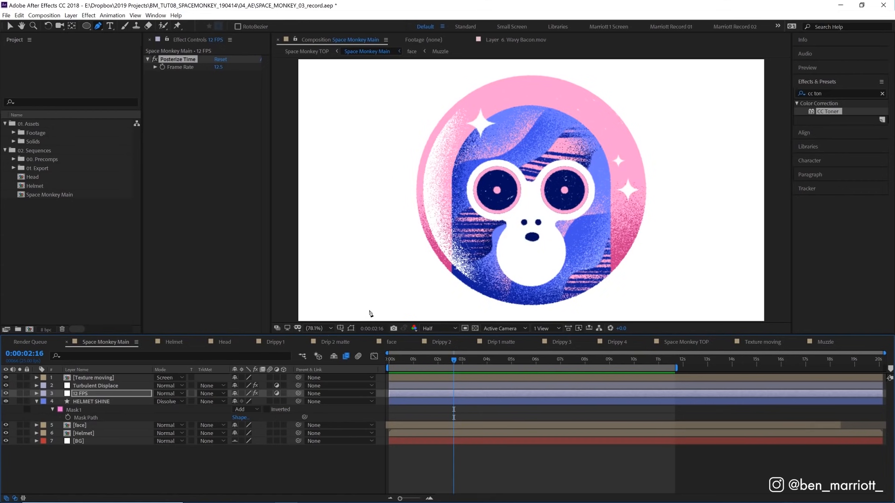
mouse_move(392, 302)
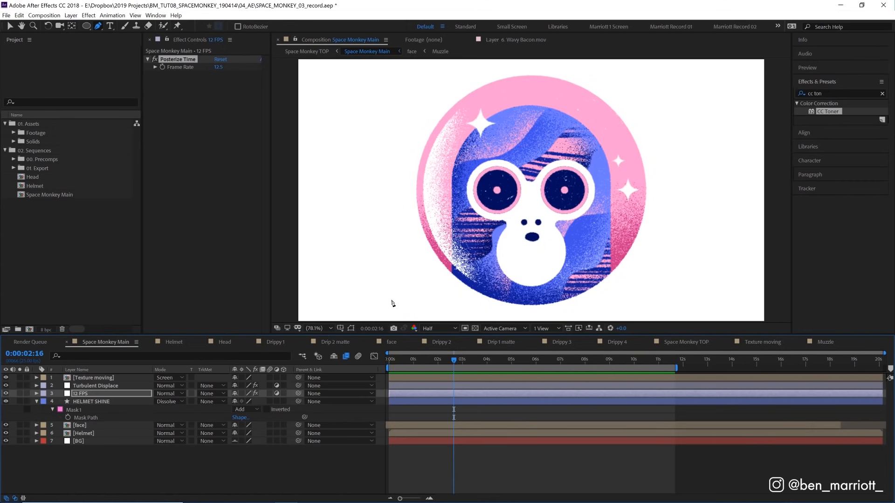
left_click(96, 384)
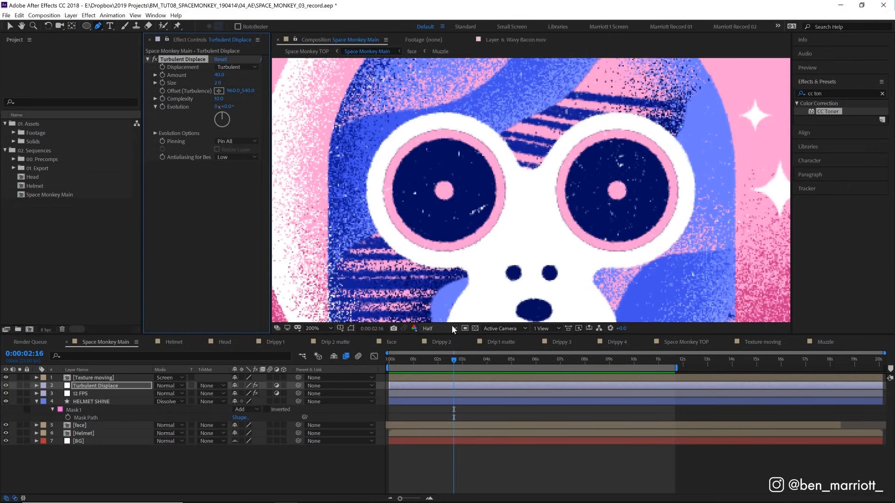
left_click(427, 328)
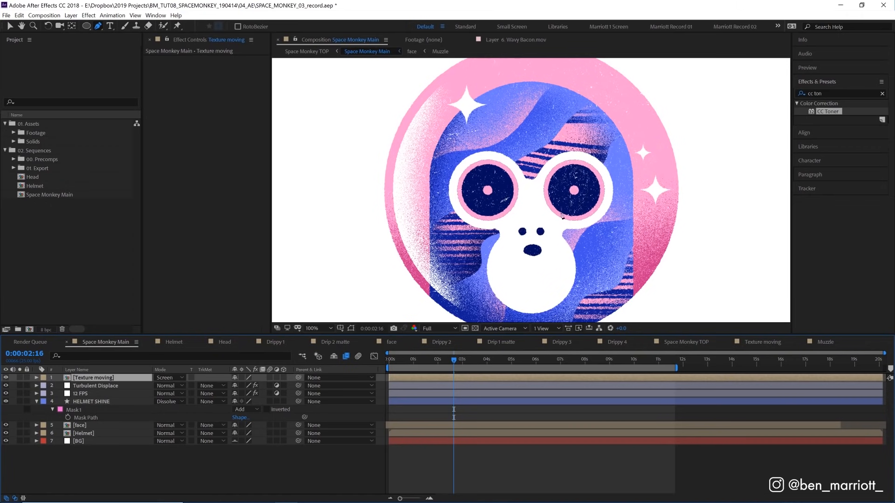
left_click(426, 52)
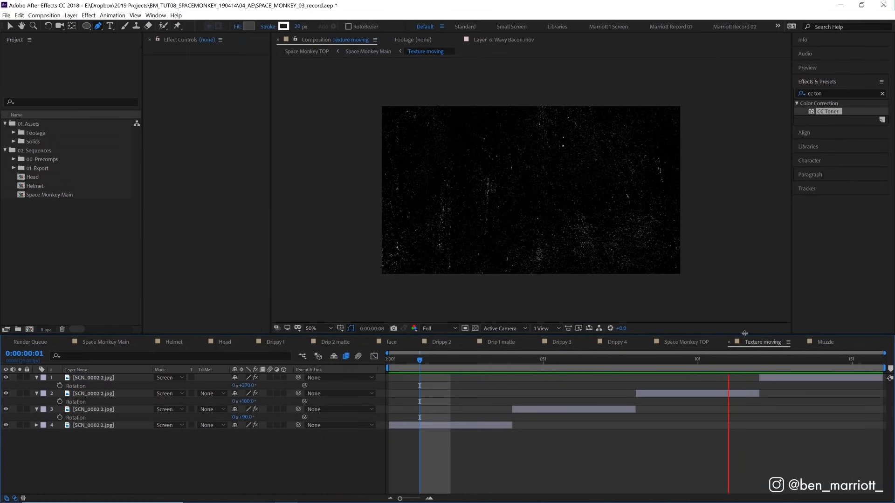
left_click(368, 51)
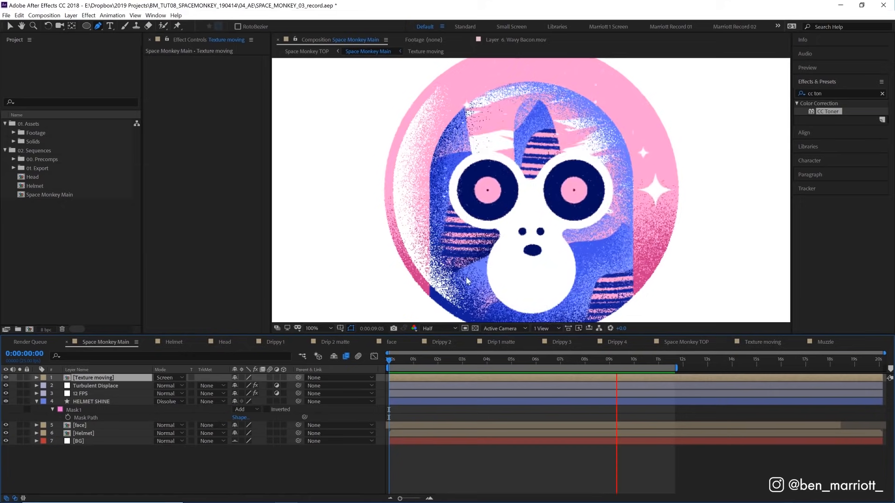